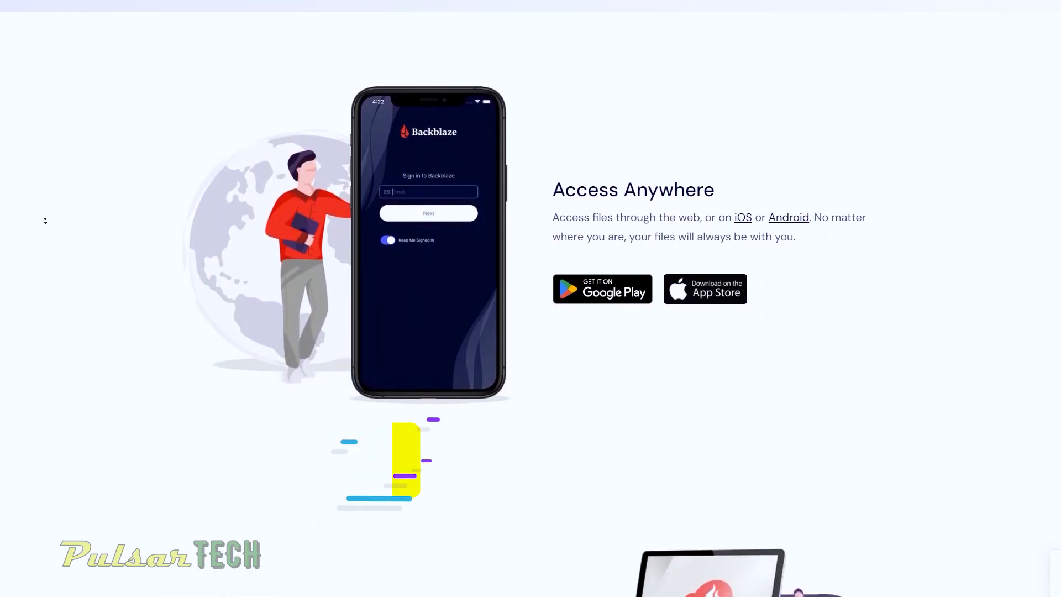
# Scroll the Backblaze homepage past Access Anywhere to Restore Rapidly and Your Data Is Safe
pyautogui.scroll(-3)
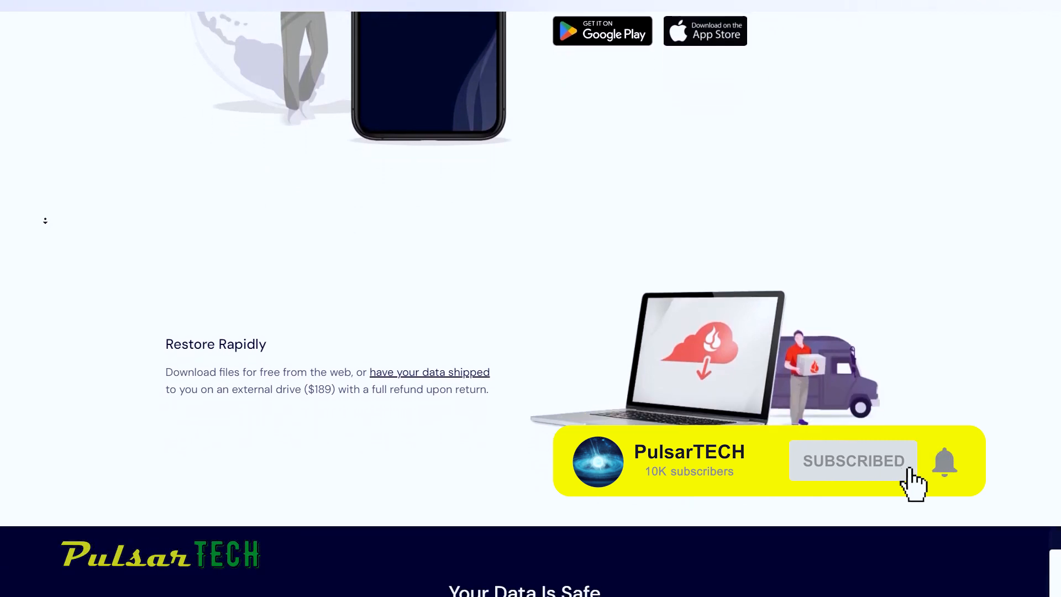
pyautogui.scroll(-3)
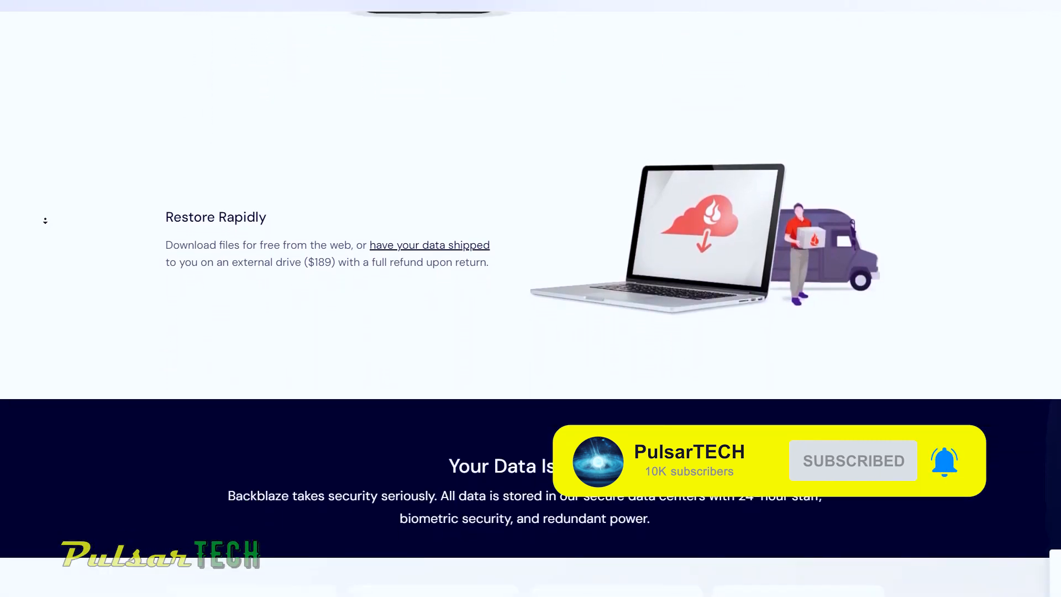
pyautogui.scroll(-3)
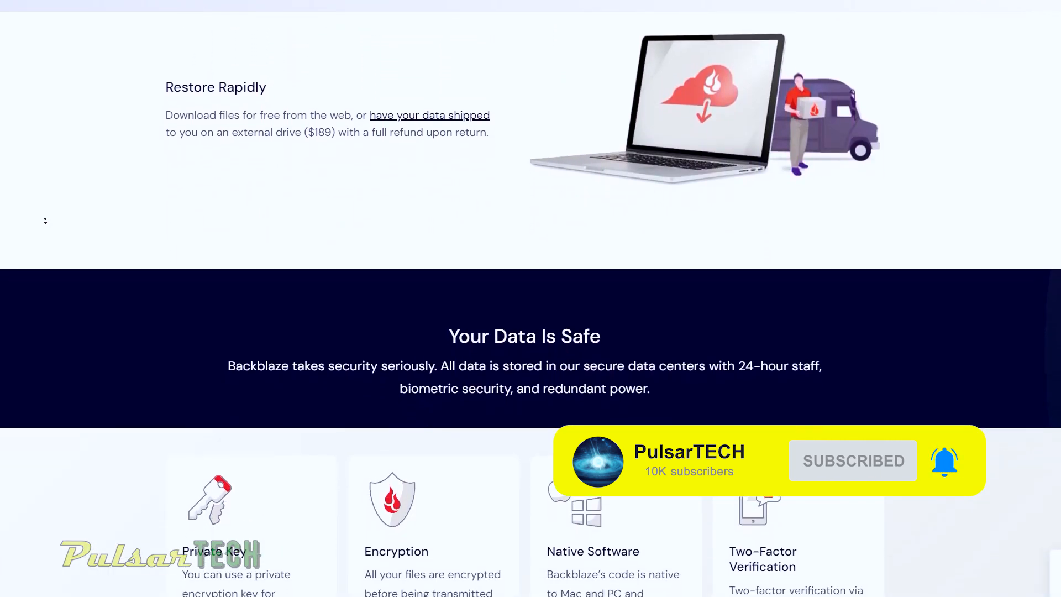
pyautogui.scroll(-3)
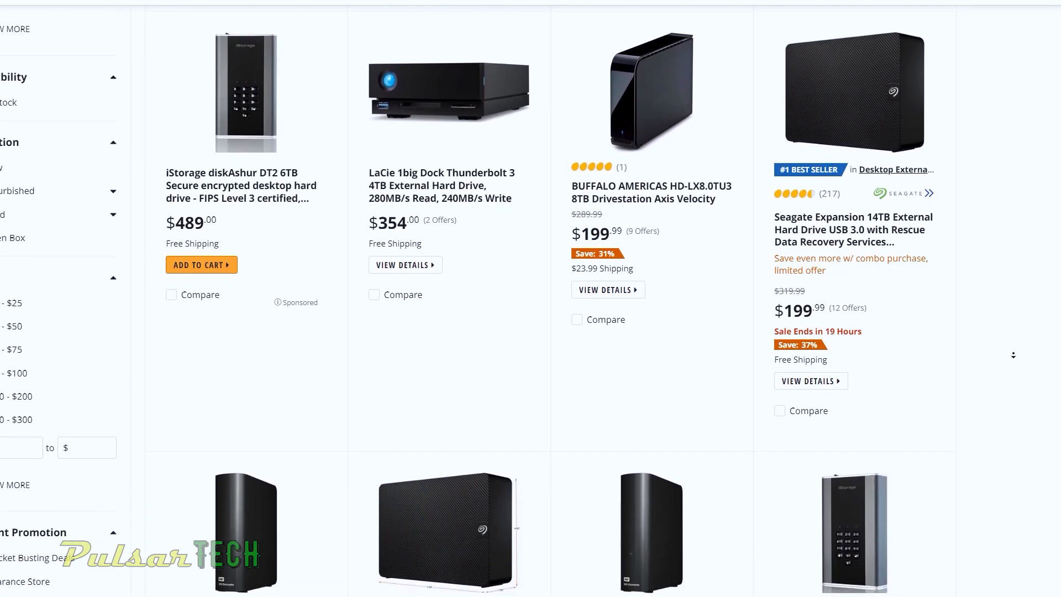
# Scroll the Newegg results to the WD Elements and Seagate Expansion desktop drives
pyautogui.scroll(-3)
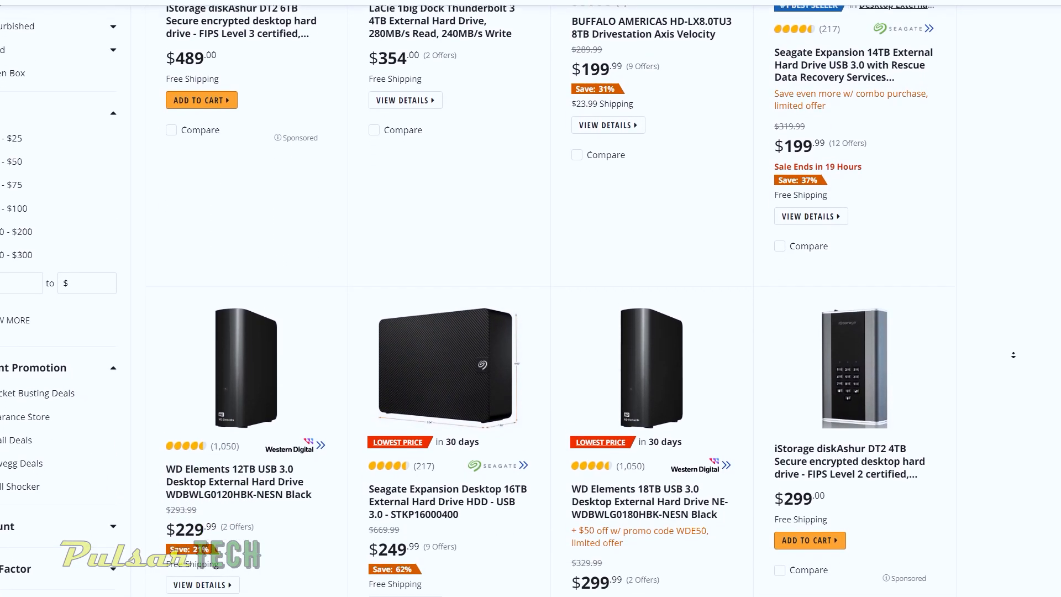
pyautogui.scroll(-3)
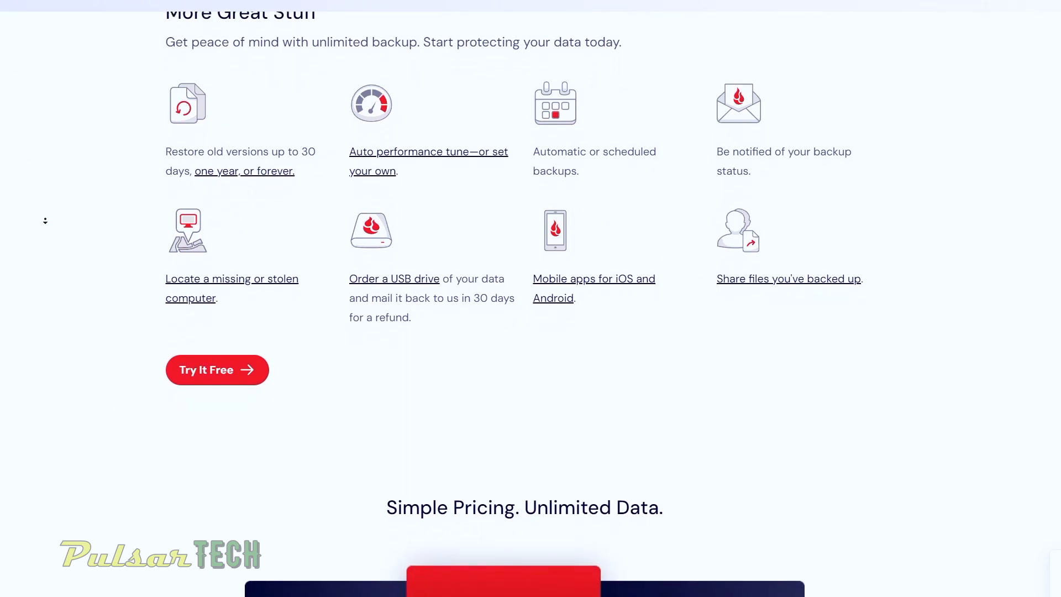
# Scroll from More Great Stuff down to the $9/Month, $99/Year and $189/2-Years plans
pyautogui.scroll(-3)
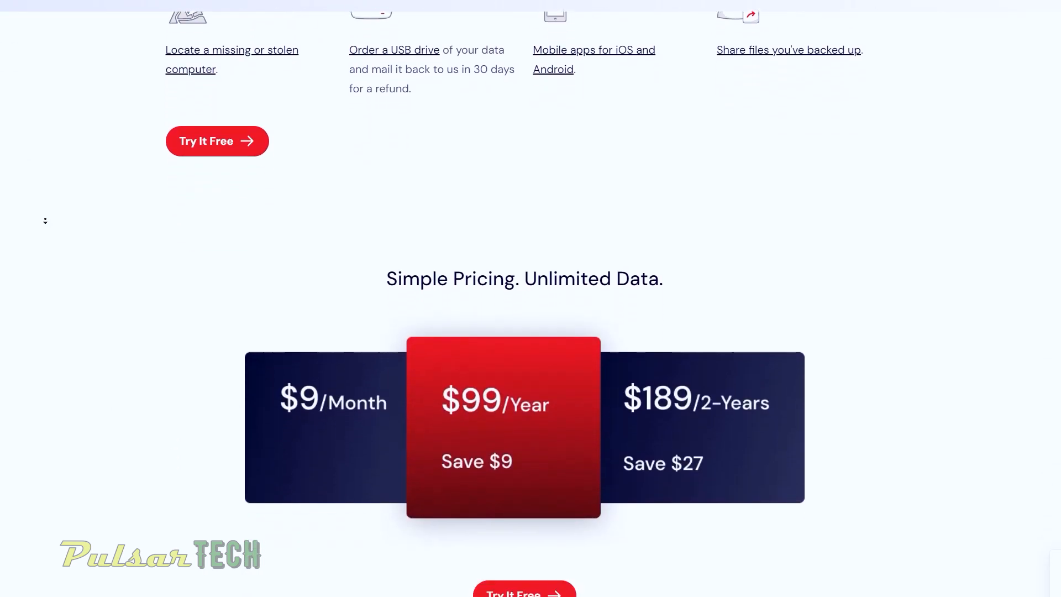
pyautogui.scroll(-3)
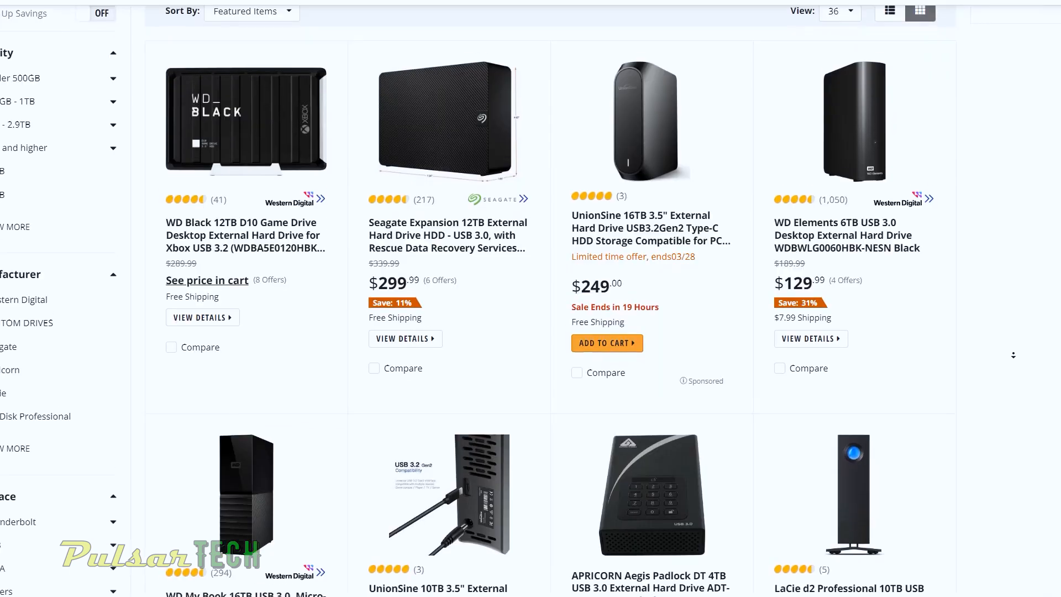
# Scroll the Newegg listings to the WD My Book and LaCie d2 Professional drives
pyautogui.scroll(-3)
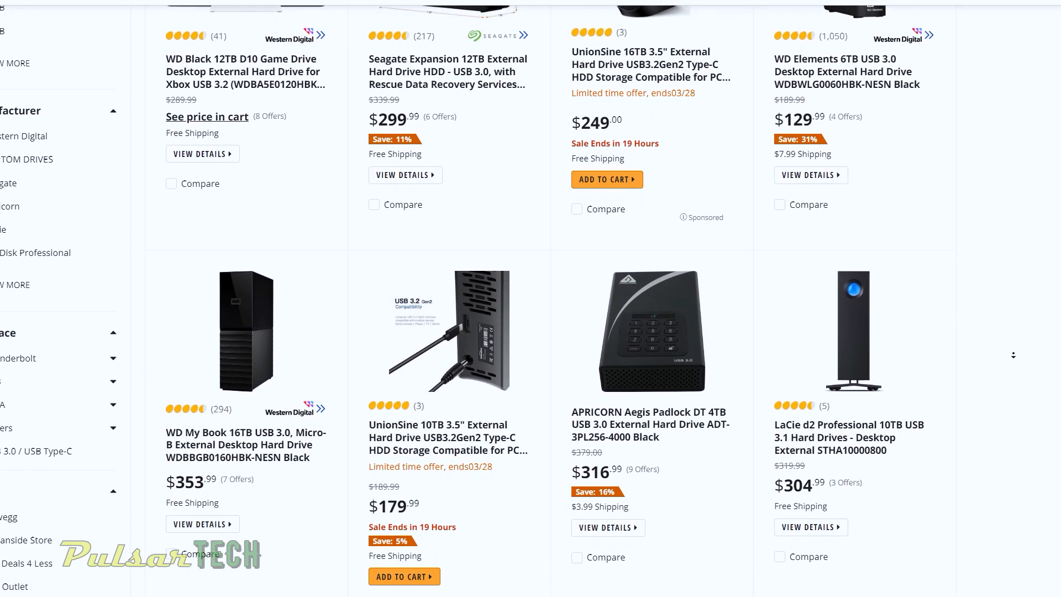
pyautogui.scroll(-3)
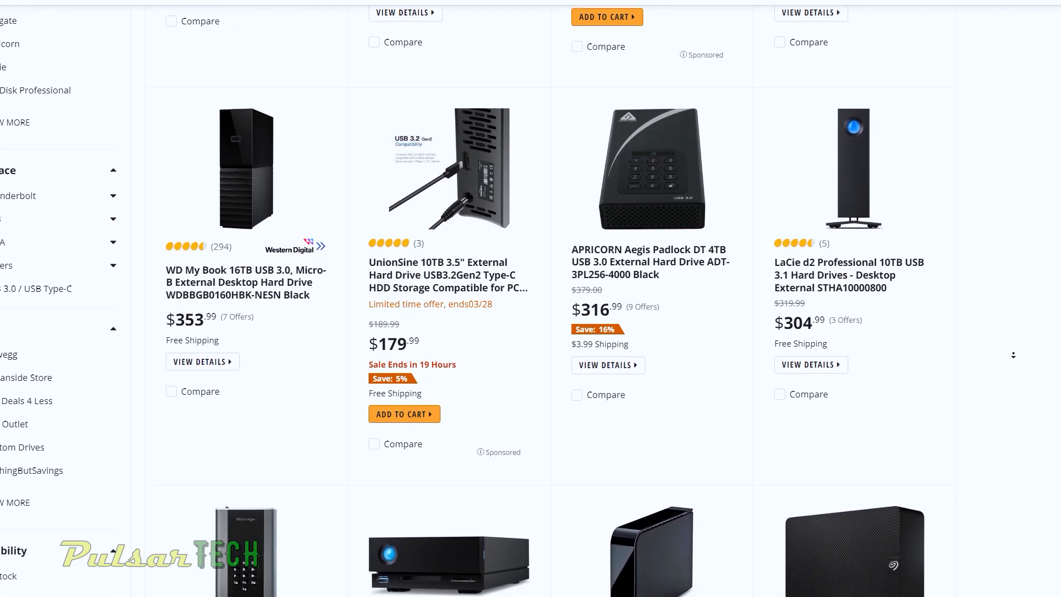
pyautogui.scroll(-3)
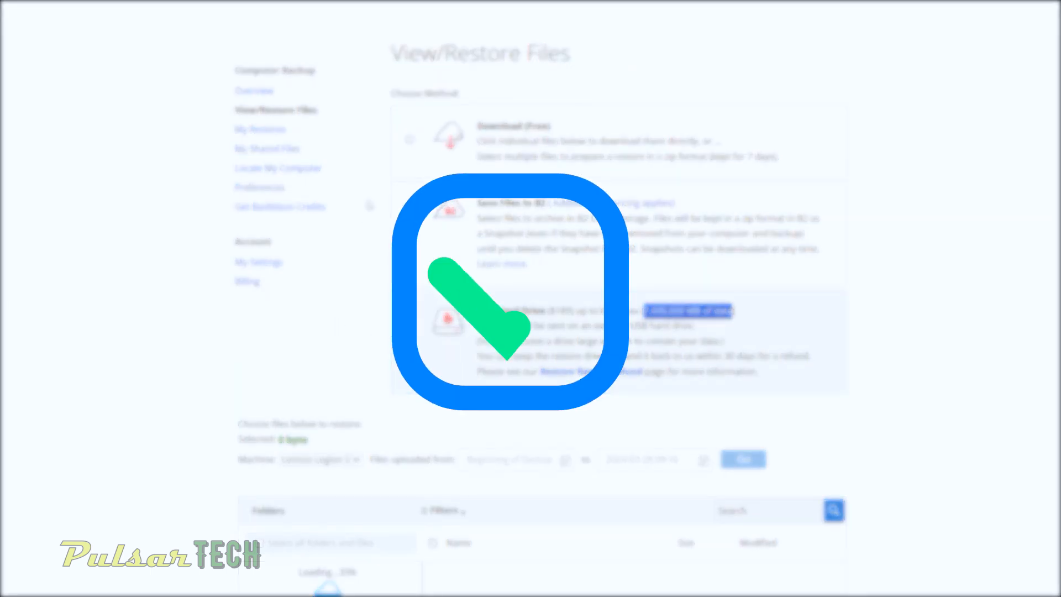
# Choose Download (Free) as the restore method on the View/Restore Files page
pyautogui.click(409, 139)
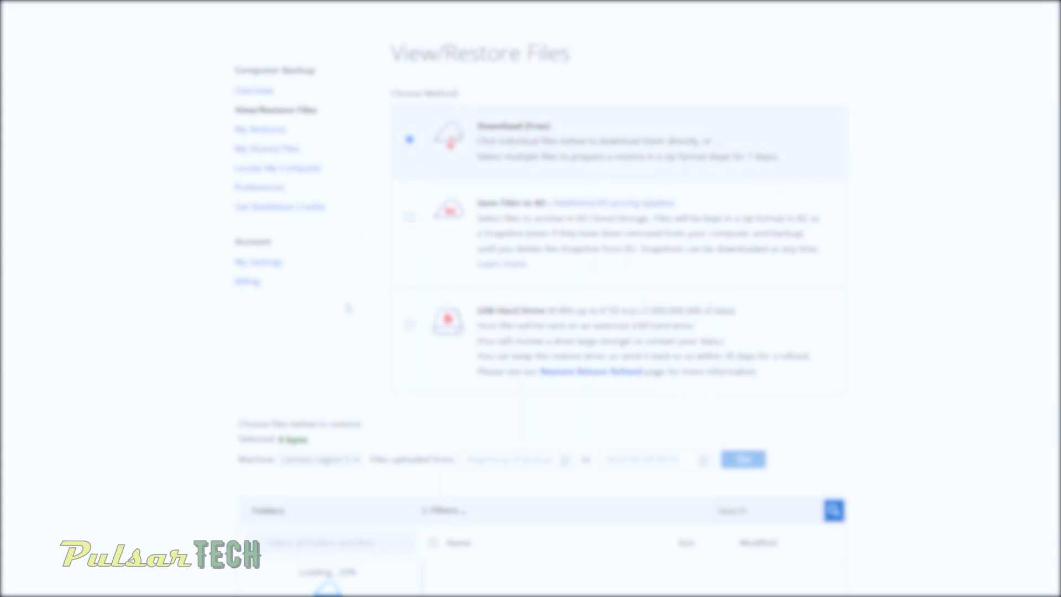
pyautogui.moveTo(332, 353)
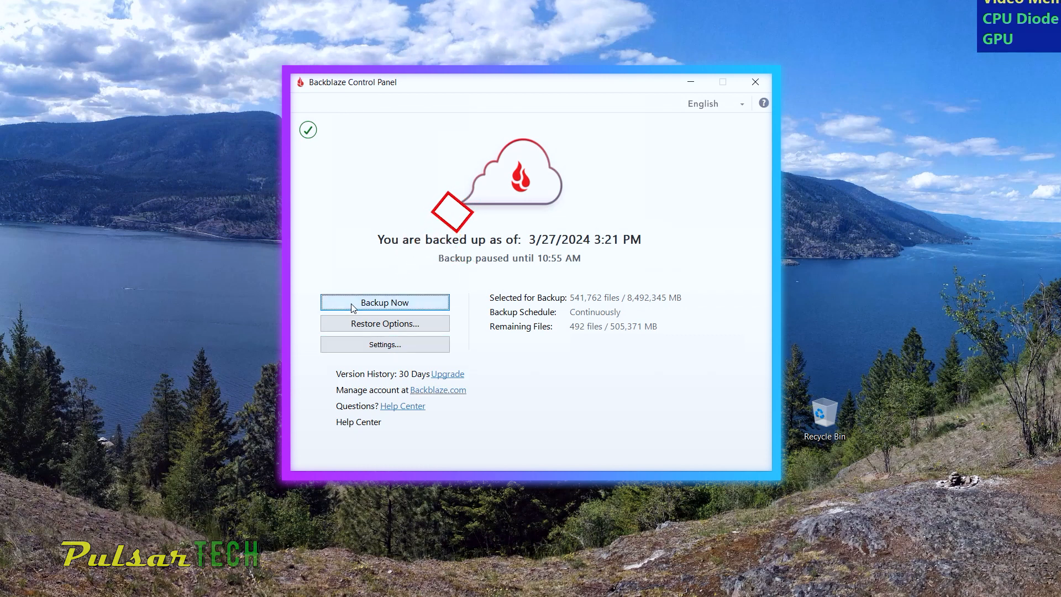
# Resume the paused backup with Backup Now, then bring up Restore Options
pyautogui.click(383, 302)
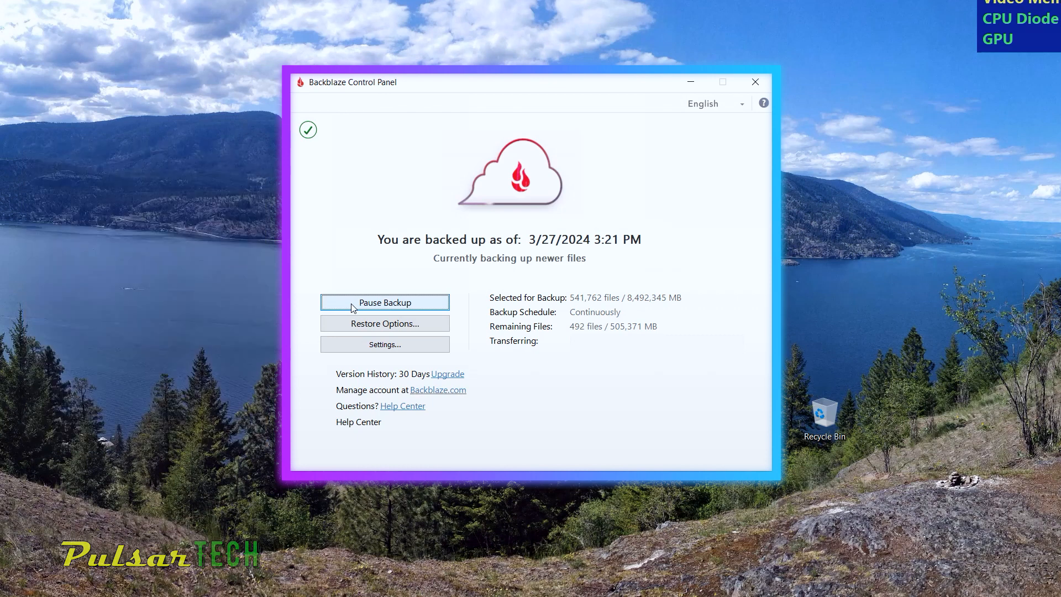
pyautogui.click(385, 324)
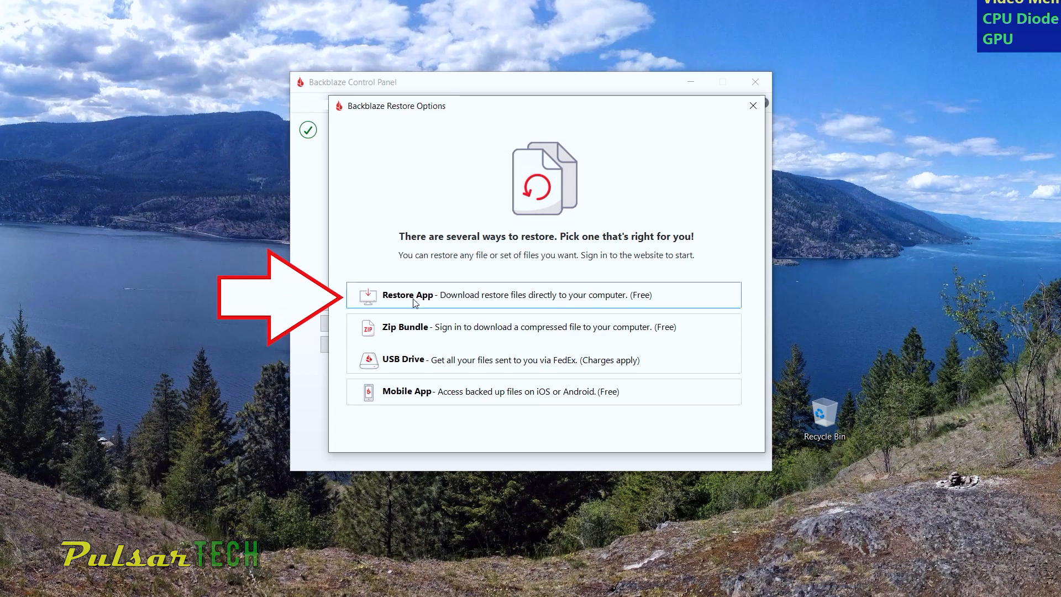
pyautogui.moveTo(652, 300)
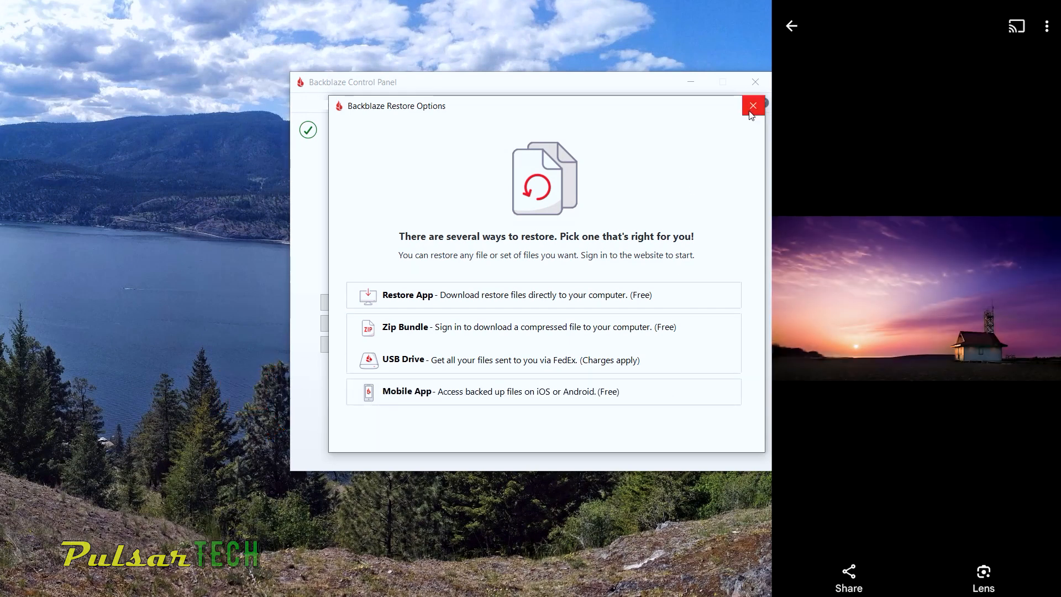
# Close the Restore Options window to return to the Control Panel
pyautogui.click(752, 106)
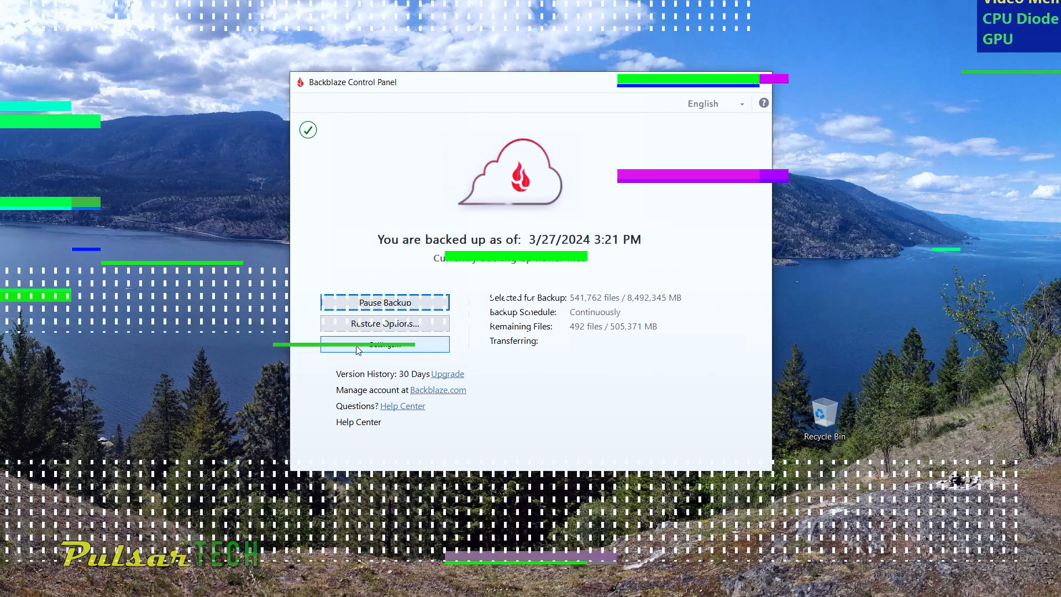
# Bring up Backblaze Preferences and browse the Settings tab's drives chosen for backup
pyautogui.click(384, 344)
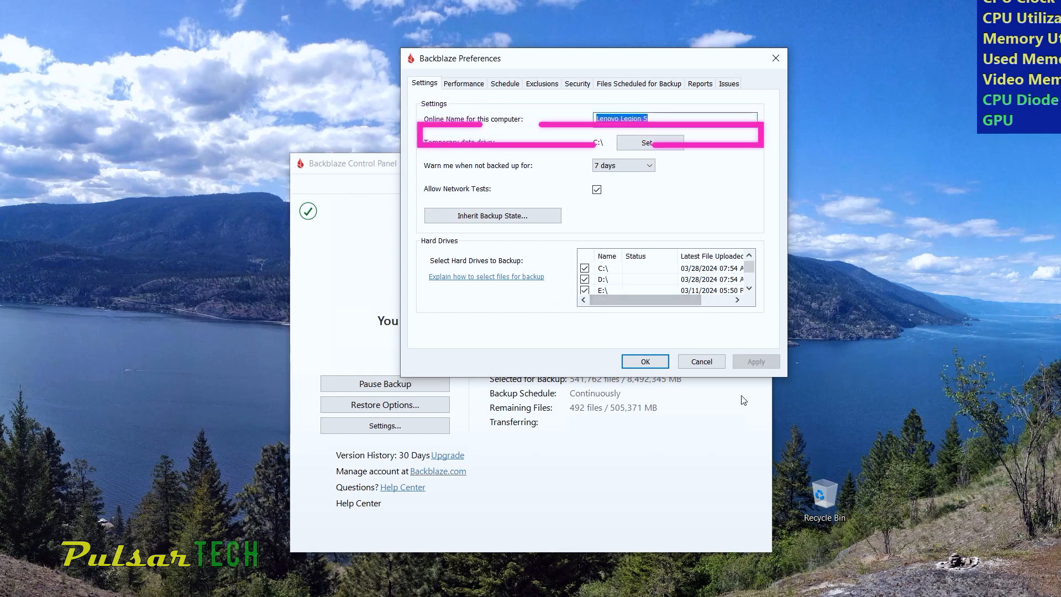
pyautogui.click(621, 165)
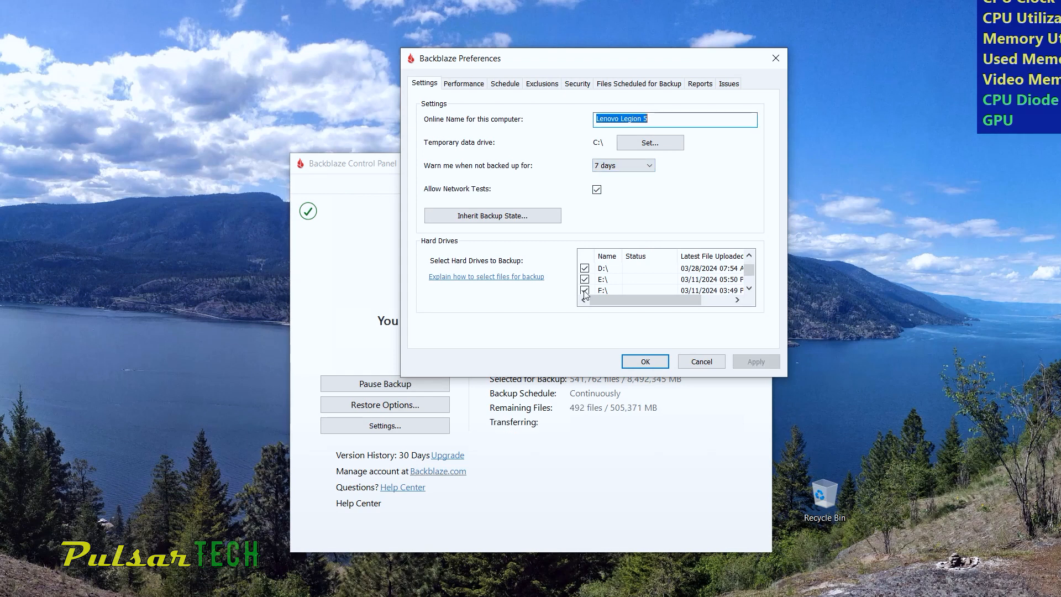
pyautogui.scroll(-3)
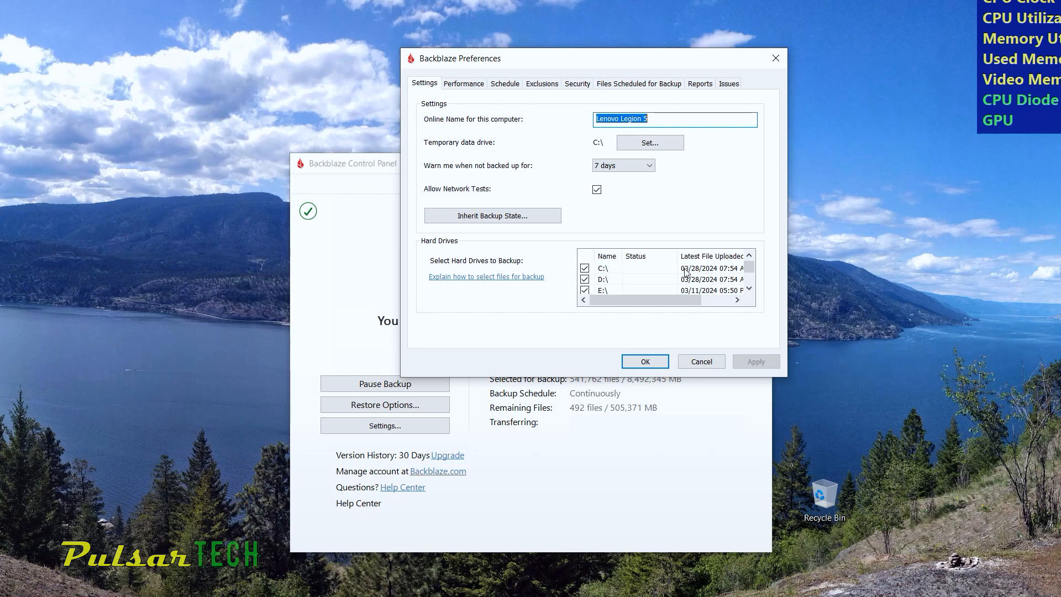
pyautogui.scroll(-3)
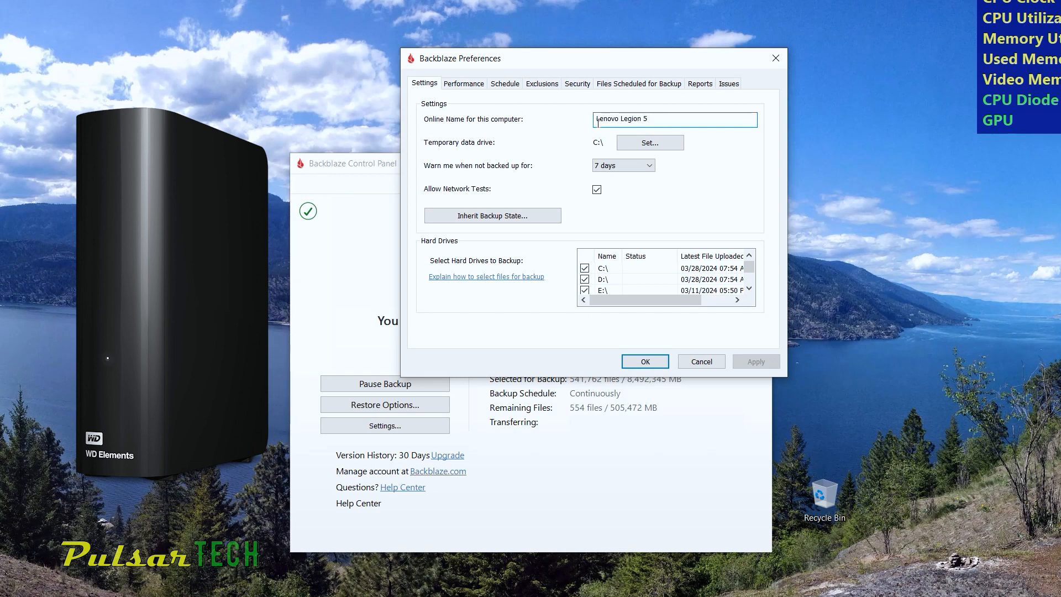
# Select the computer's online name, then move to the Performance settings
pyautogui.tripleClick(674, 119)
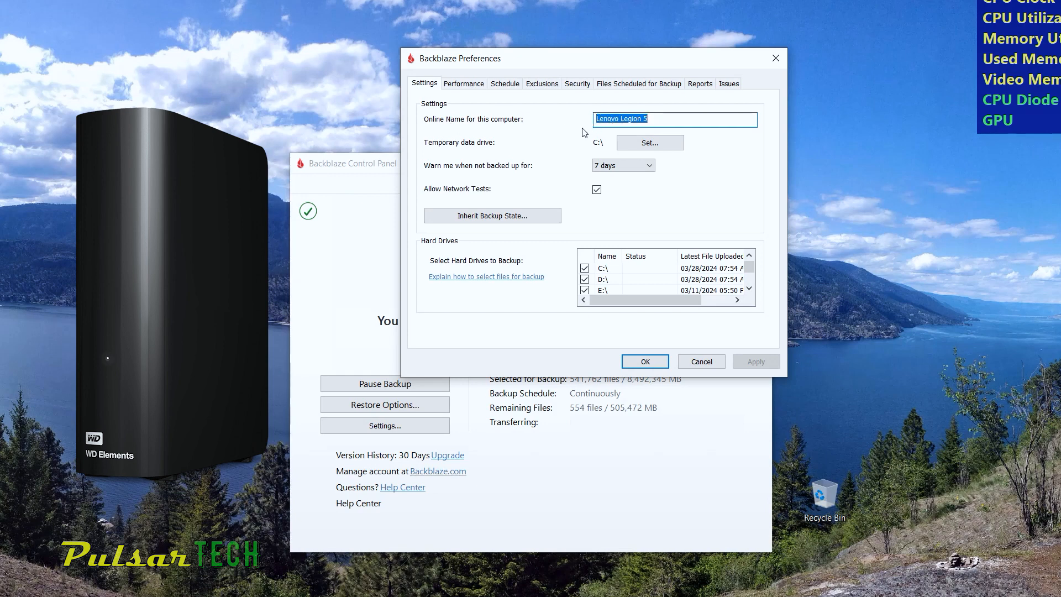
pyautogui.click(585, 143)
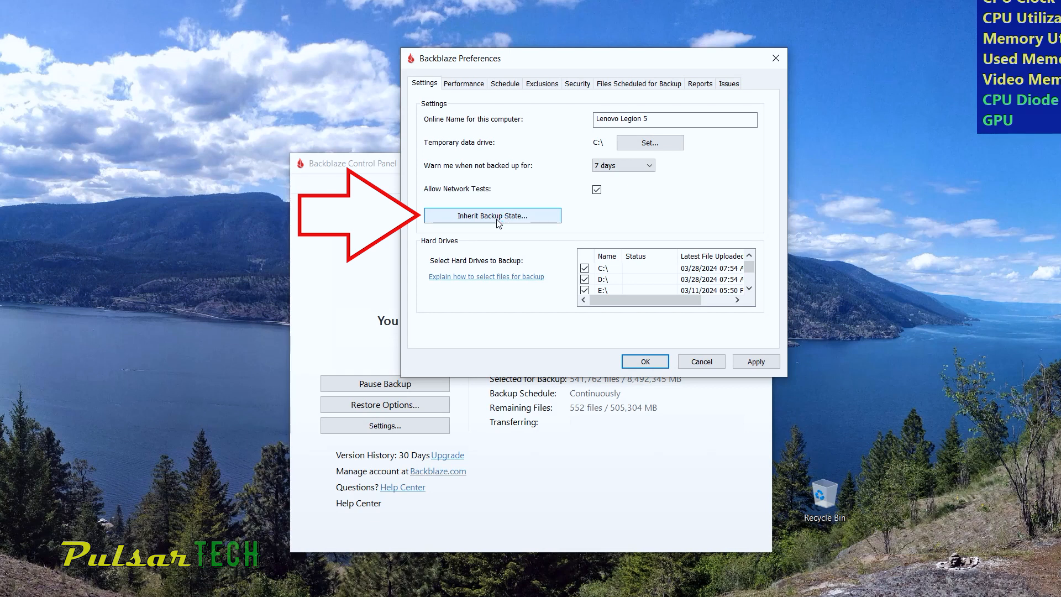
pyautogui.click(464, 83)
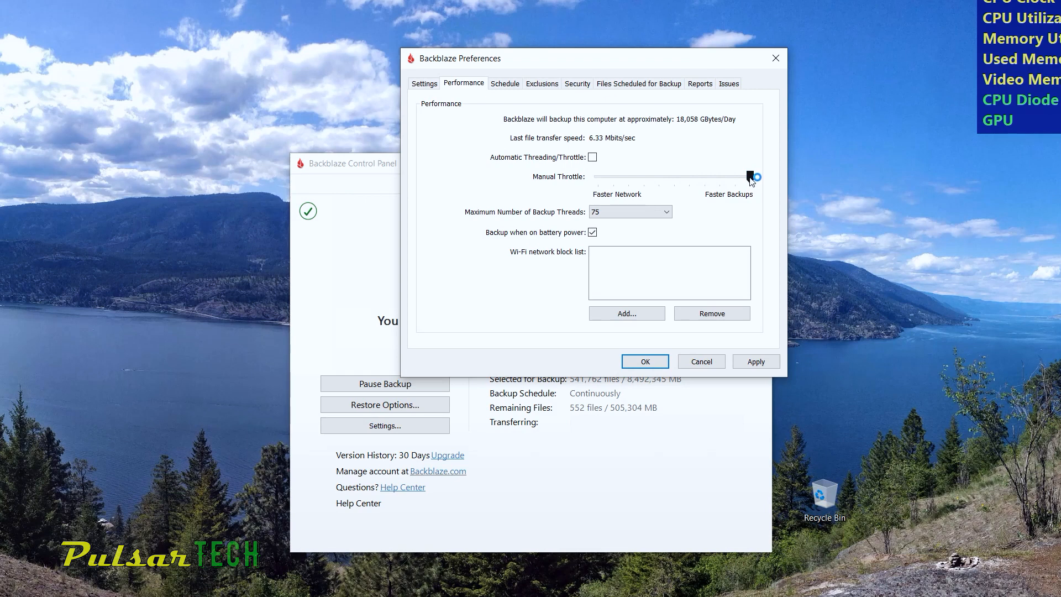
# Set backup threads to 8 and turn off Automatic Threading/Throttle, then move to Schedule
pyautogui.click(628, 211)
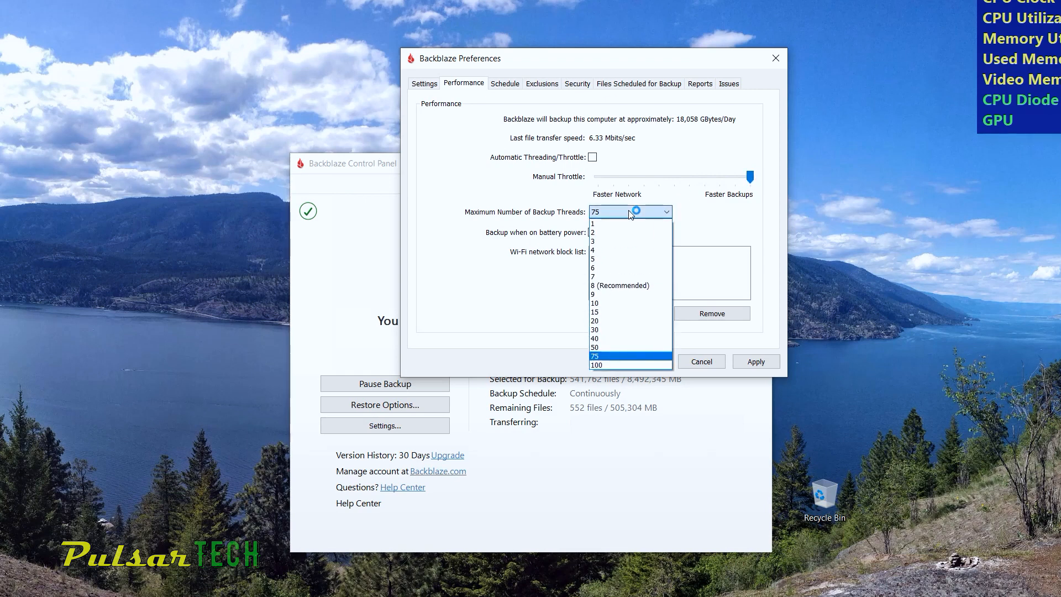
pyautogui.click(595, 355)
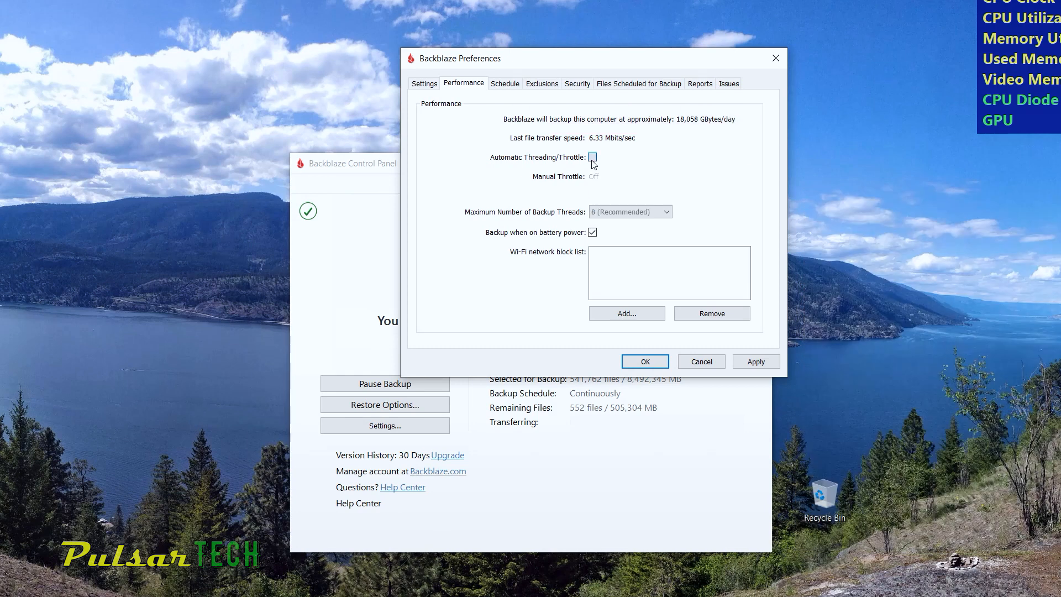
pyautogui.click(592, 157)
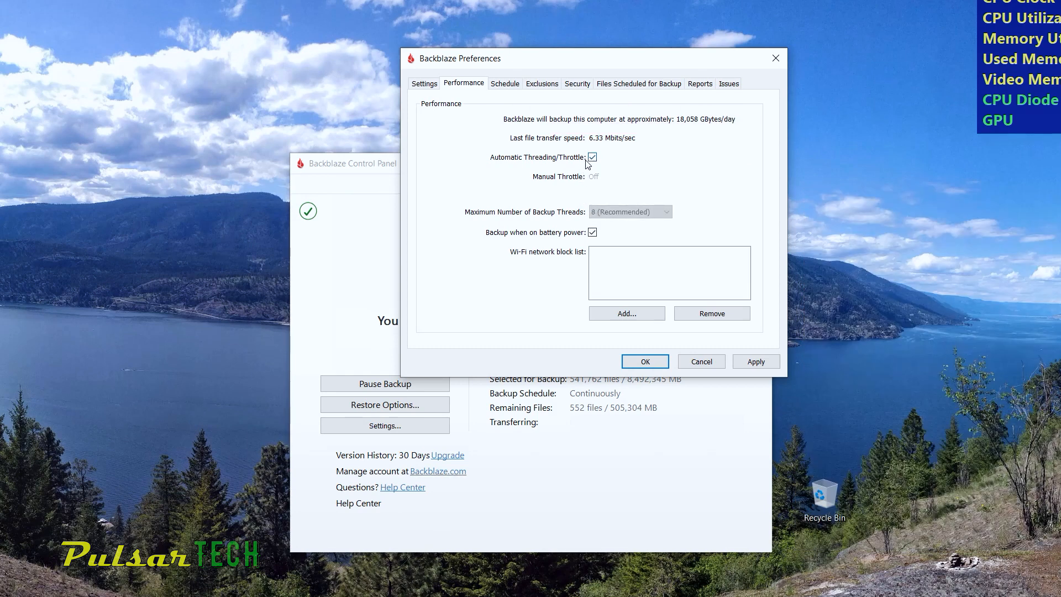
pyautogui.click(592, 157)
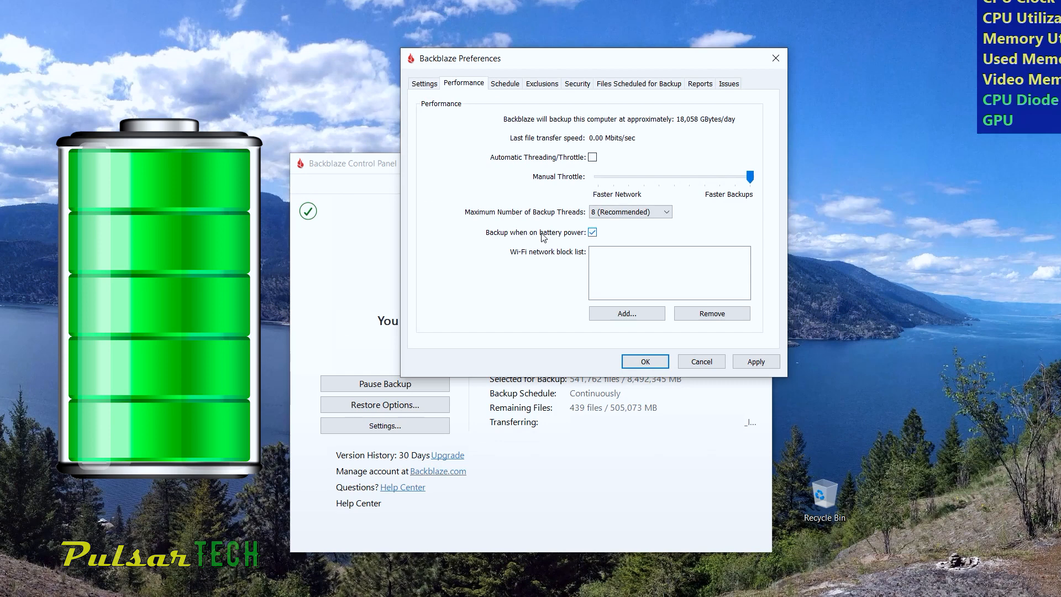
pyautogui.click(505, 82)
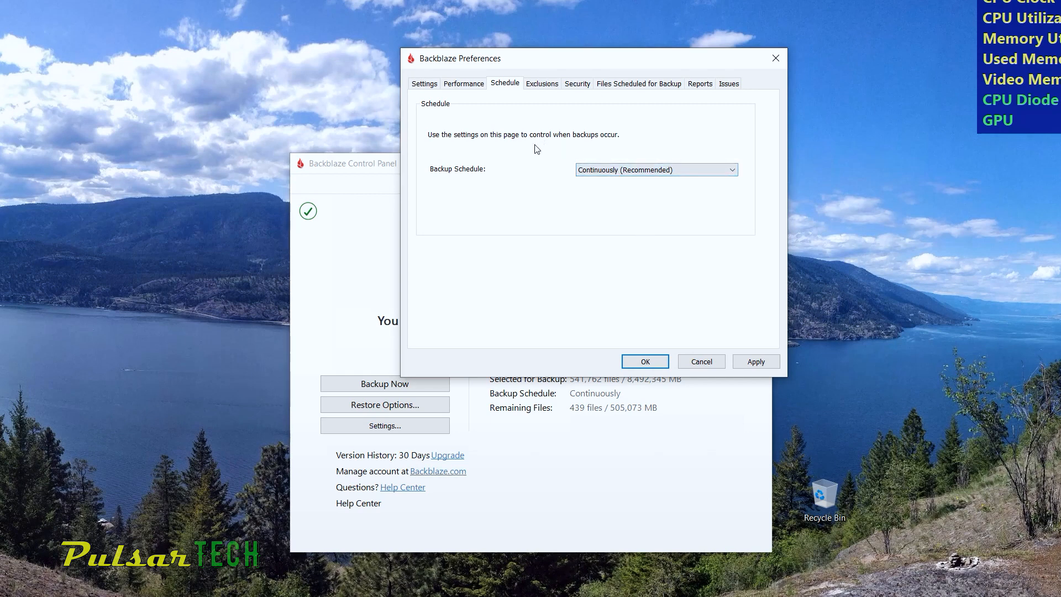
# Review the Exclusions folders and file types, keeping the maximum file size at No Limits
pyautogui.click(542, 83)
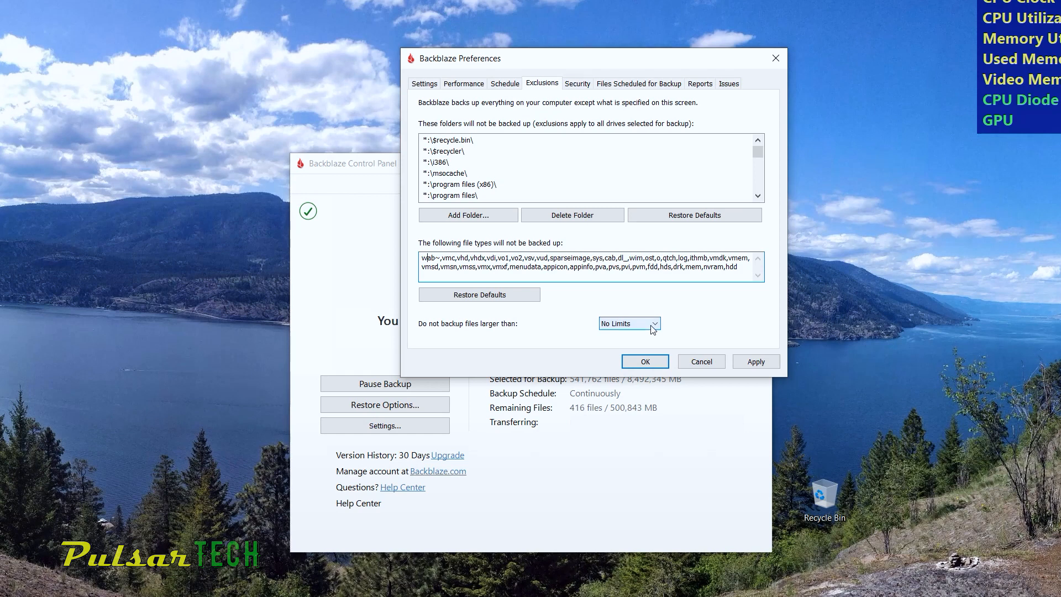
pyautogui.click(628, 323)
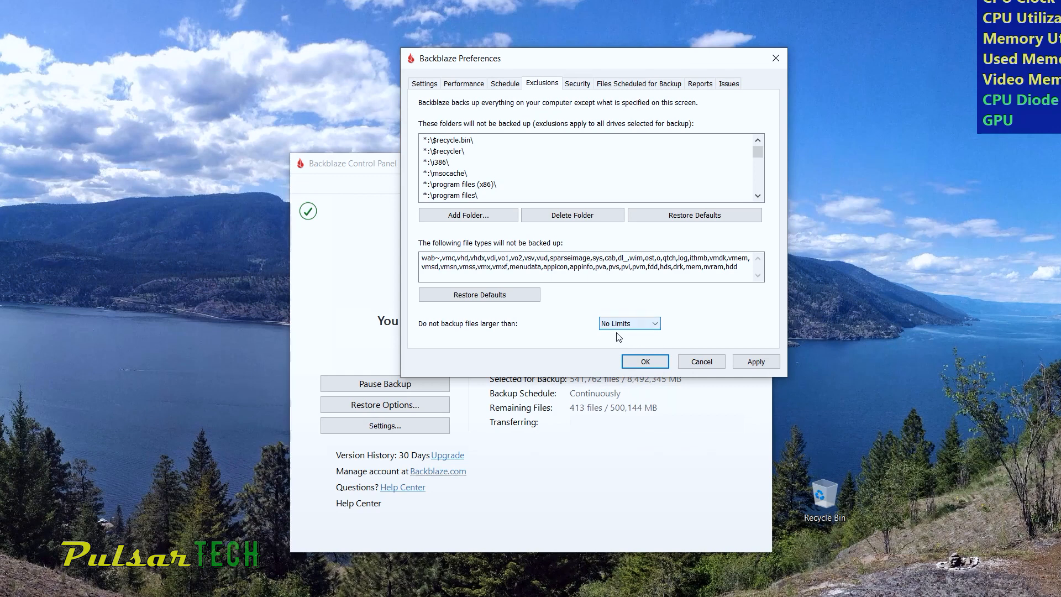
pyautogui.click(577, 83)
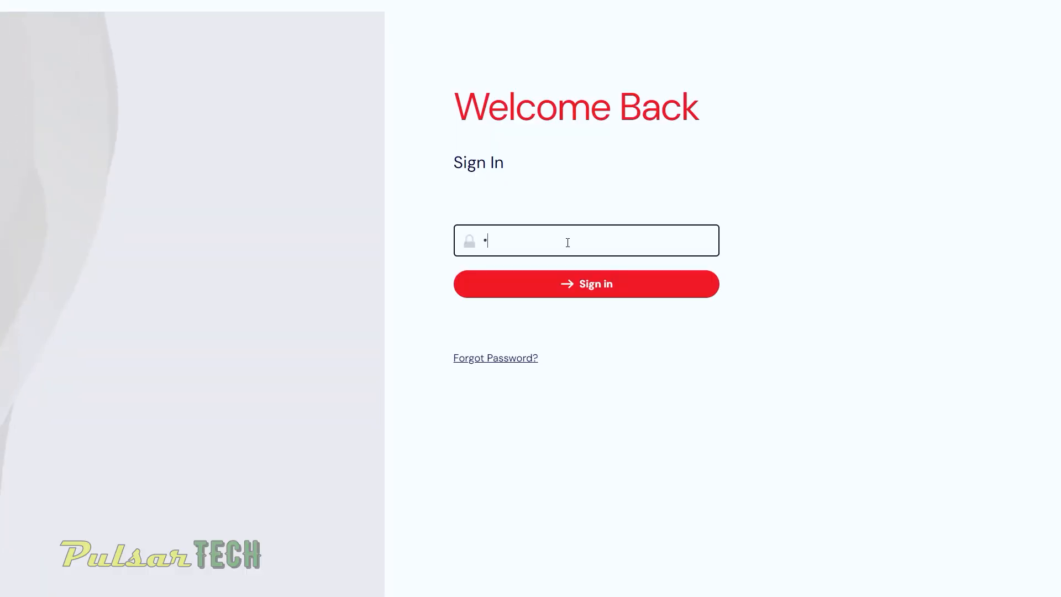
# Sign in to the web account and land on the Overview listing the Lenovo Legion 5 drives C–G
pyautogui.click(586, 284)
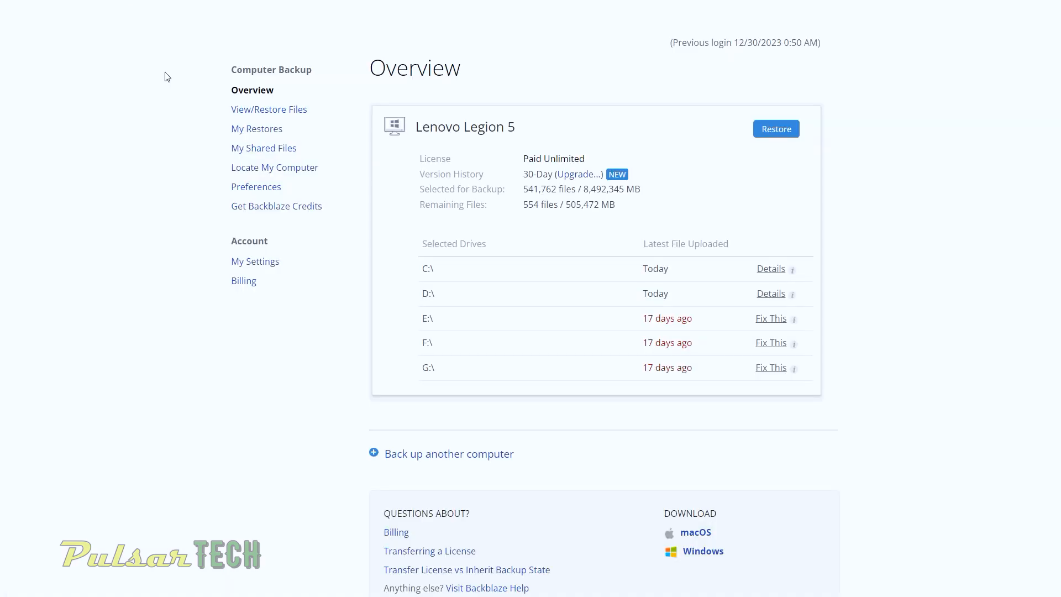
pyautogui.moveTo(230, 73)
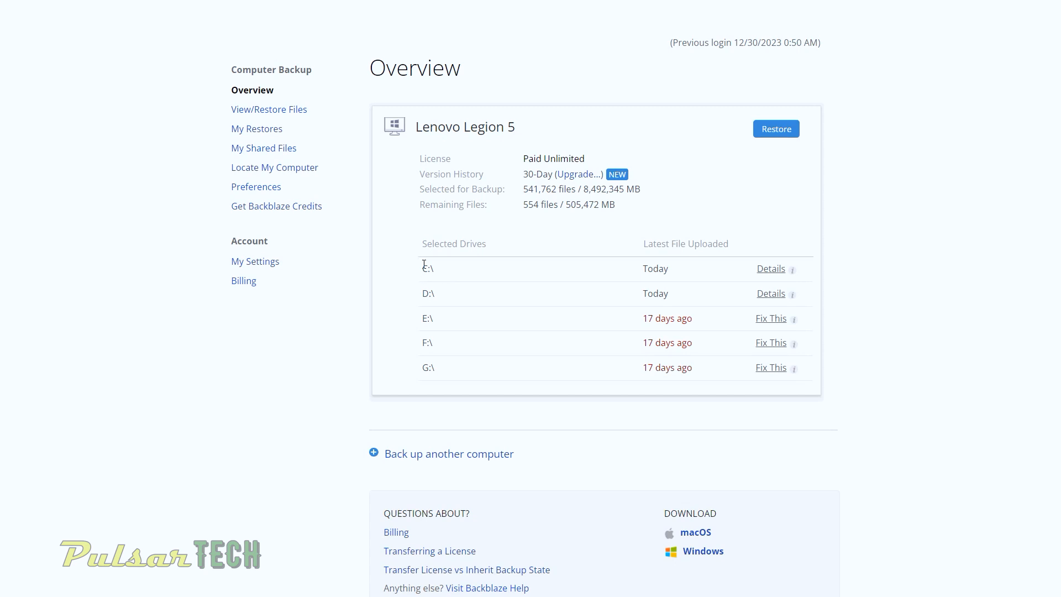
pyautogui.moveTo(399, 271)
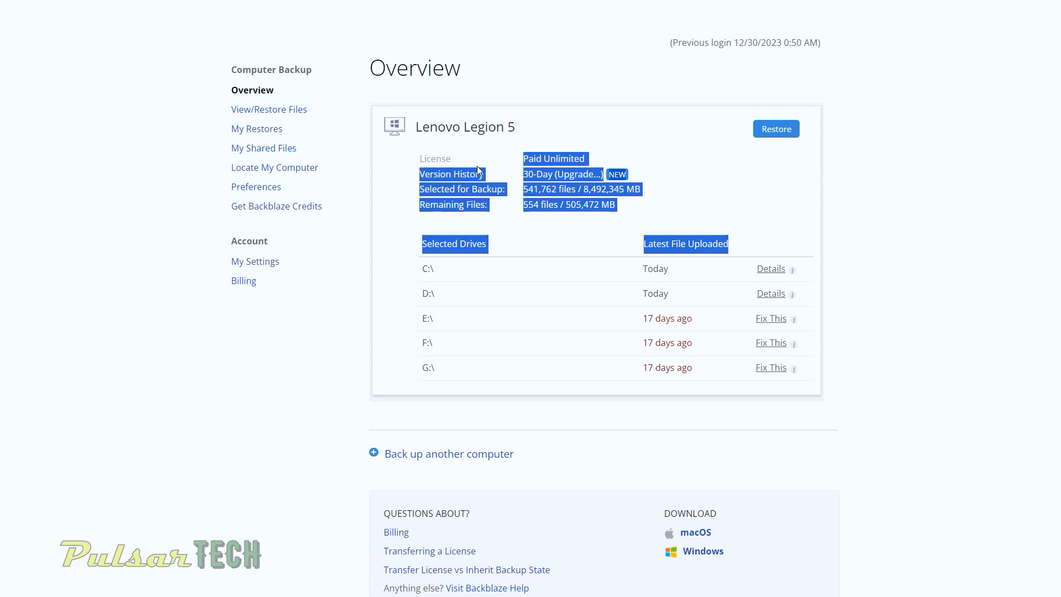
pyautogui.click(376, 262)
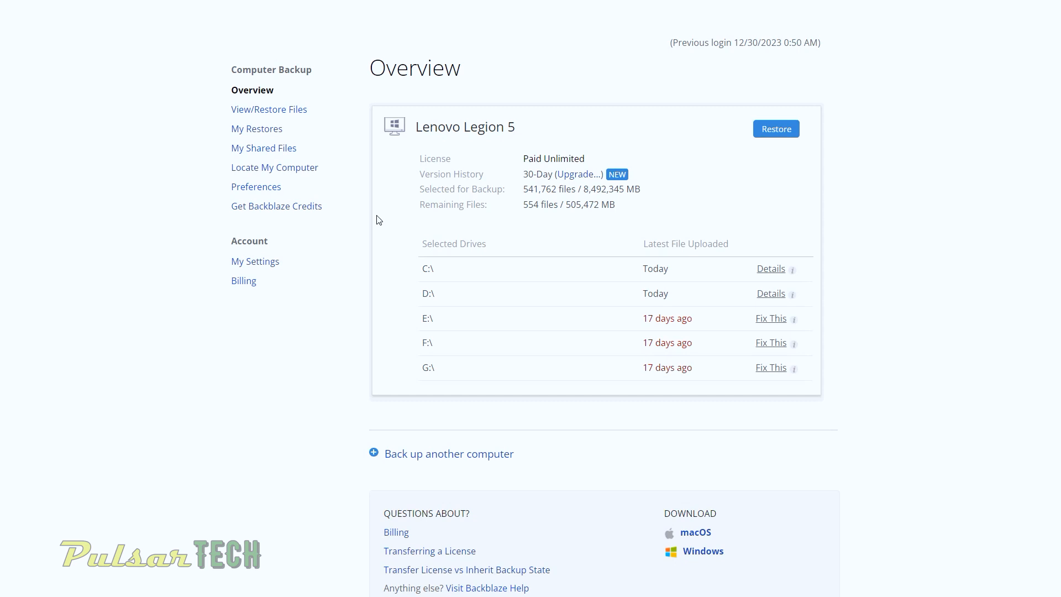
# On View/Restore Files, select all backed-up folders and files, then reset the selection
pyautogui.click(269, 109)
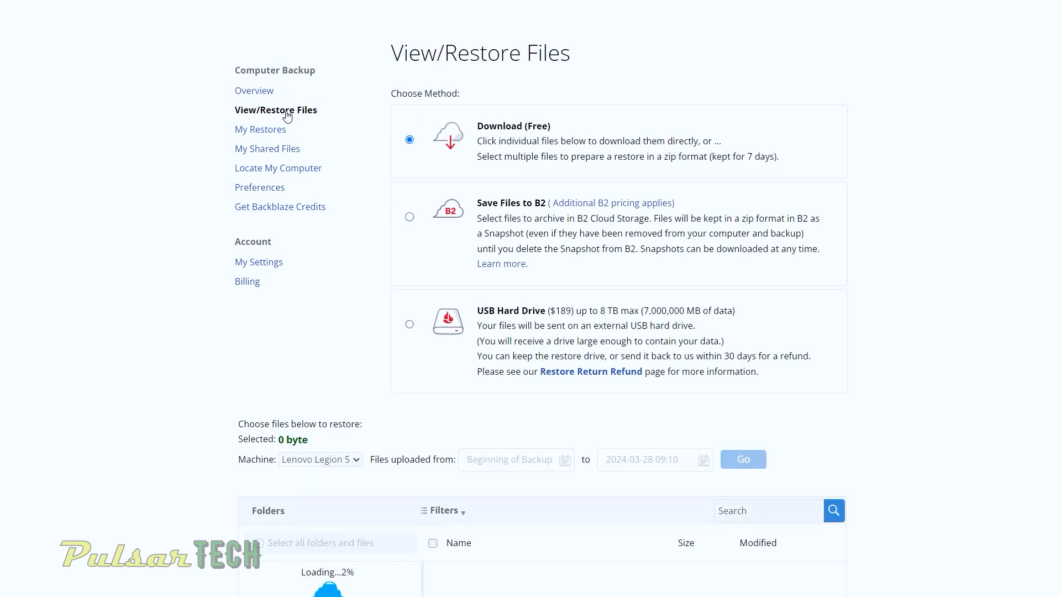
pyautogui.moveTo(343, 130)
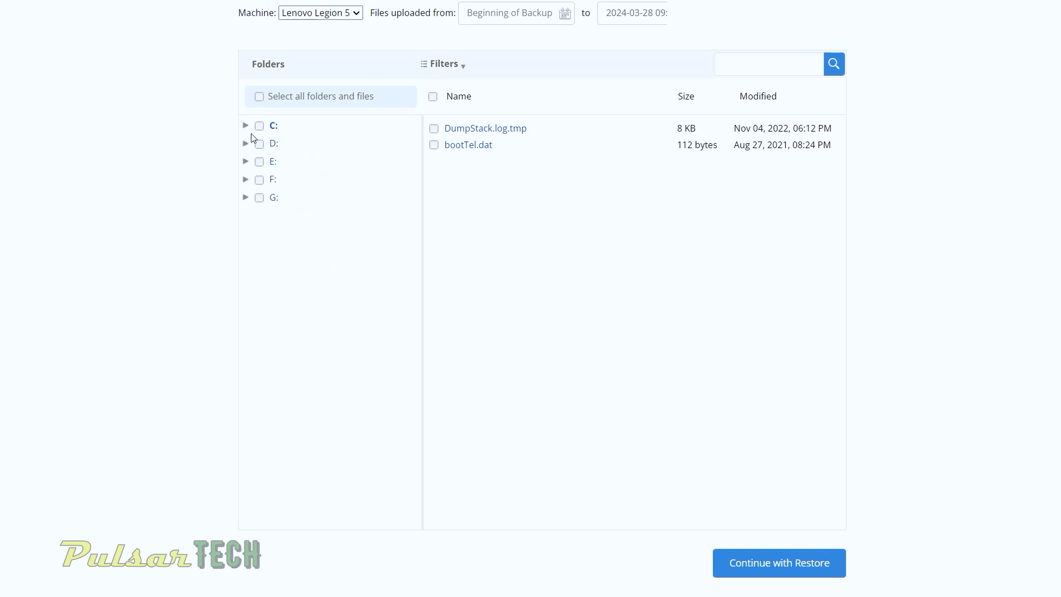
pyautogui.moveTo(295, 173)
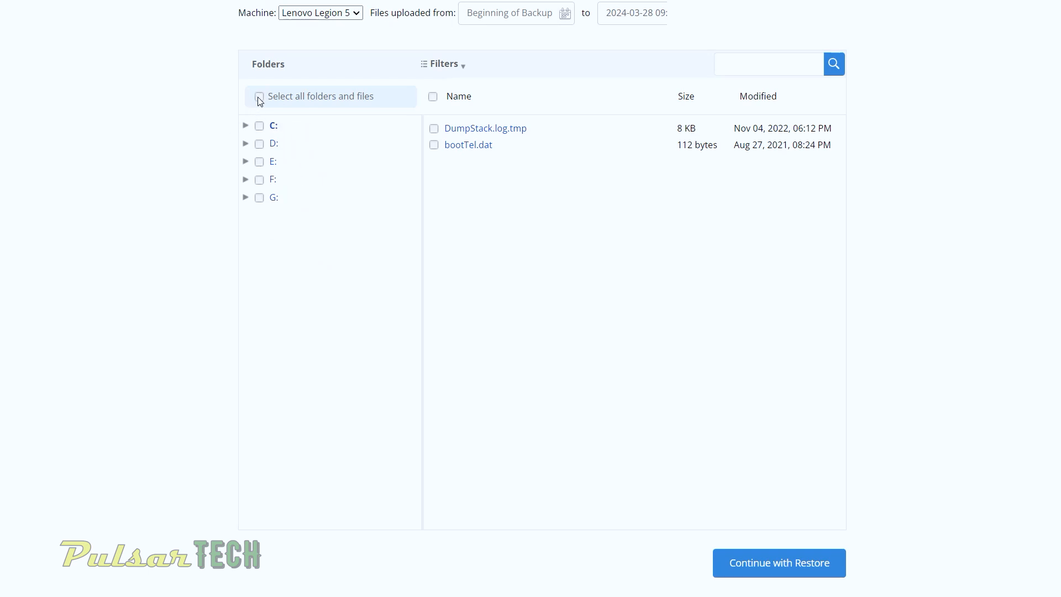
pyautogui.click(258, 96)
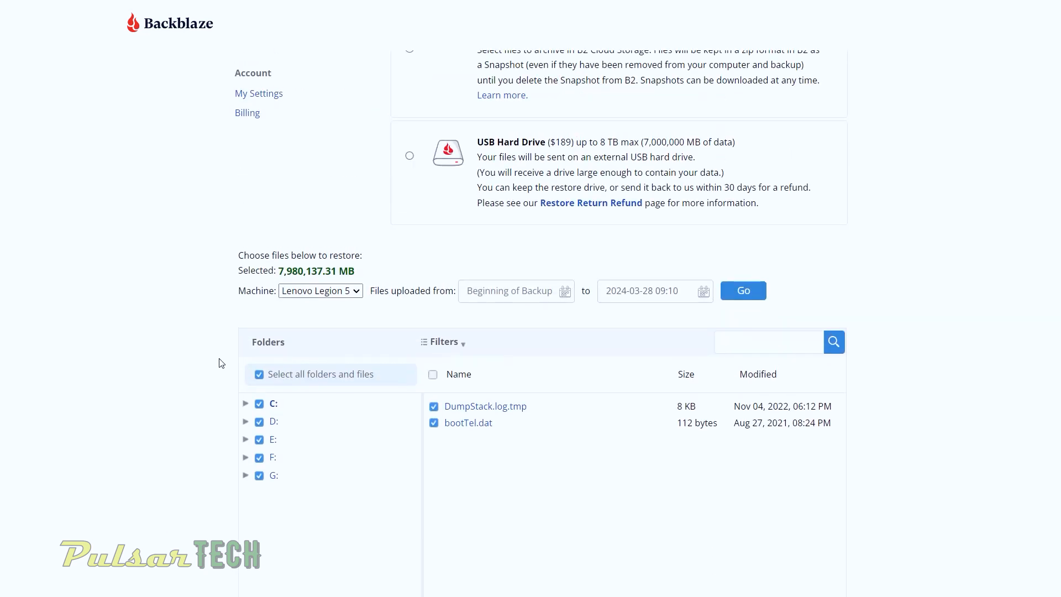
pyautogui.click(259, 375)
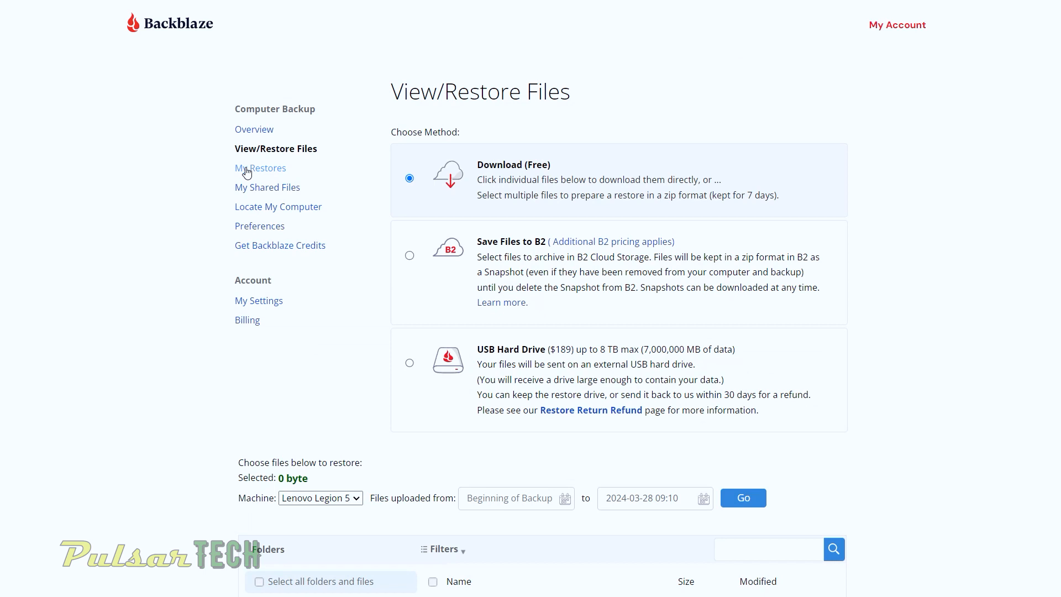
# Visit My Restores and Locate My Computer, ending on the account Preferences with the Yearly Unlimited plan
pyautogui.click(268, 188)
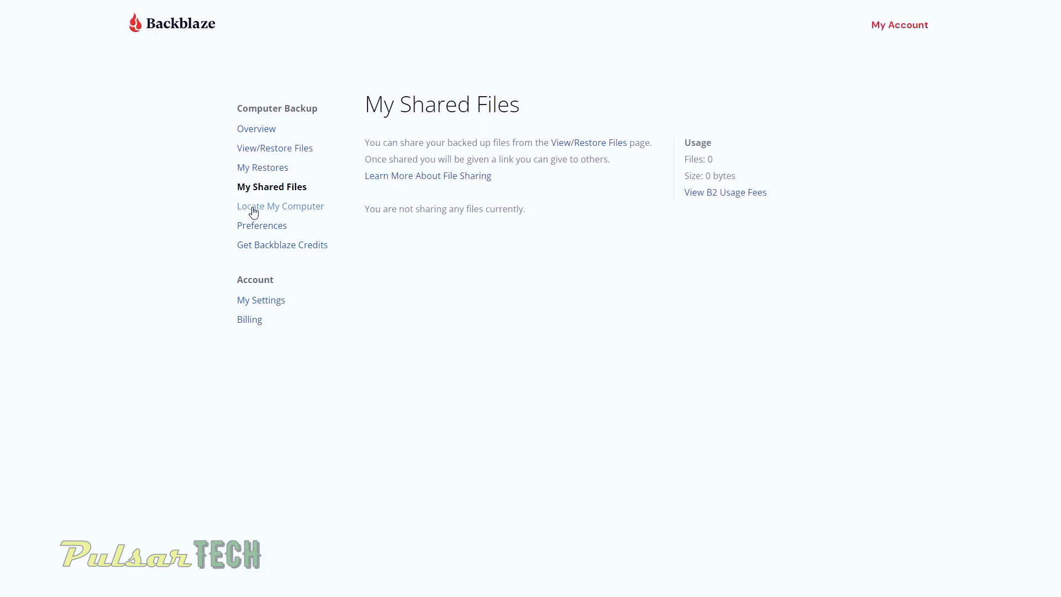
pyautogui.click(279, 206)
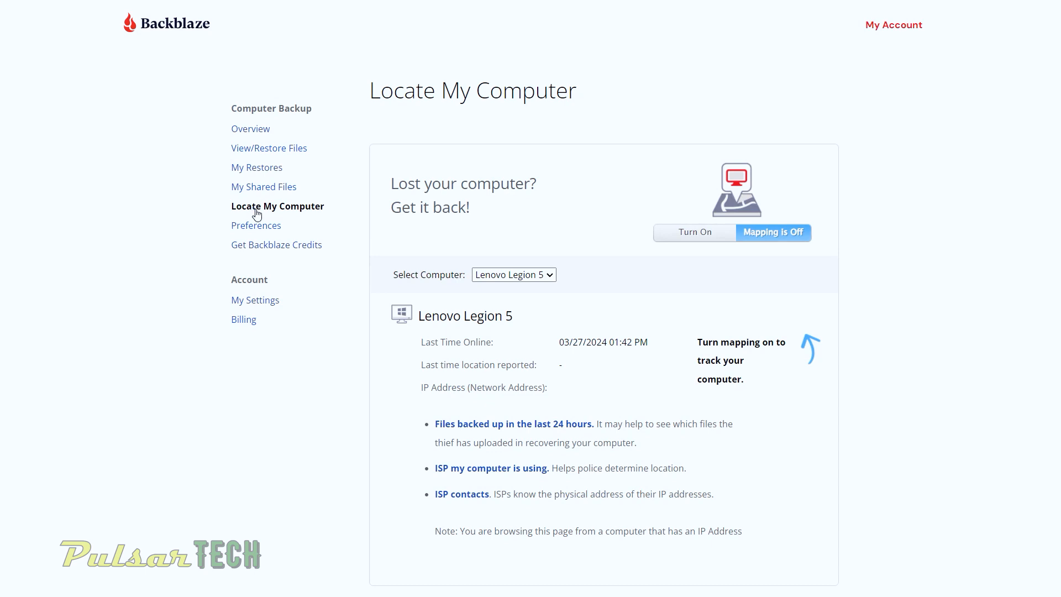
pyautogui.click(264, 226)
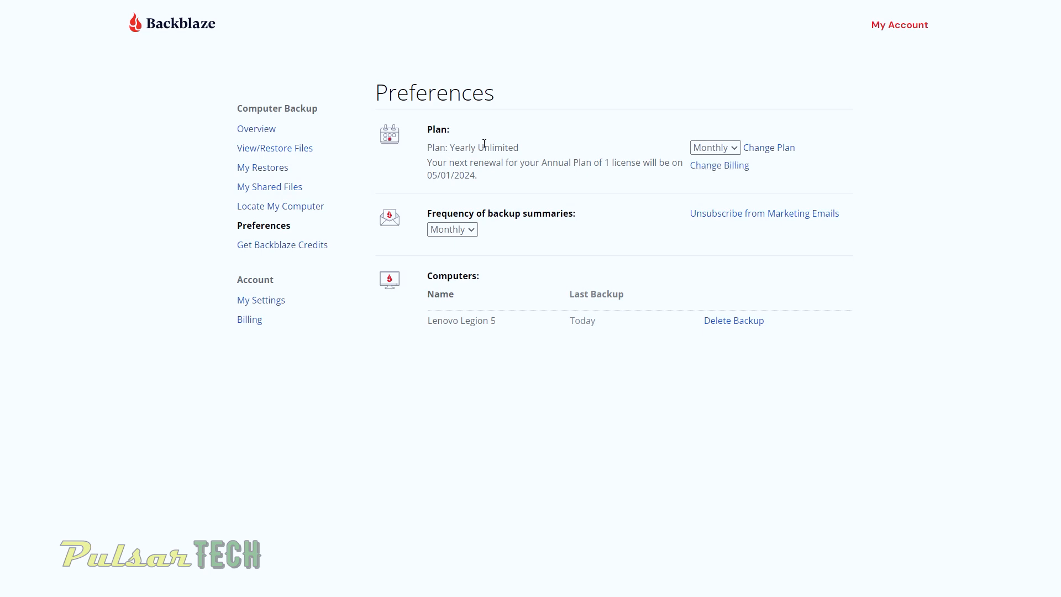
pyautogui.click(714, 148)
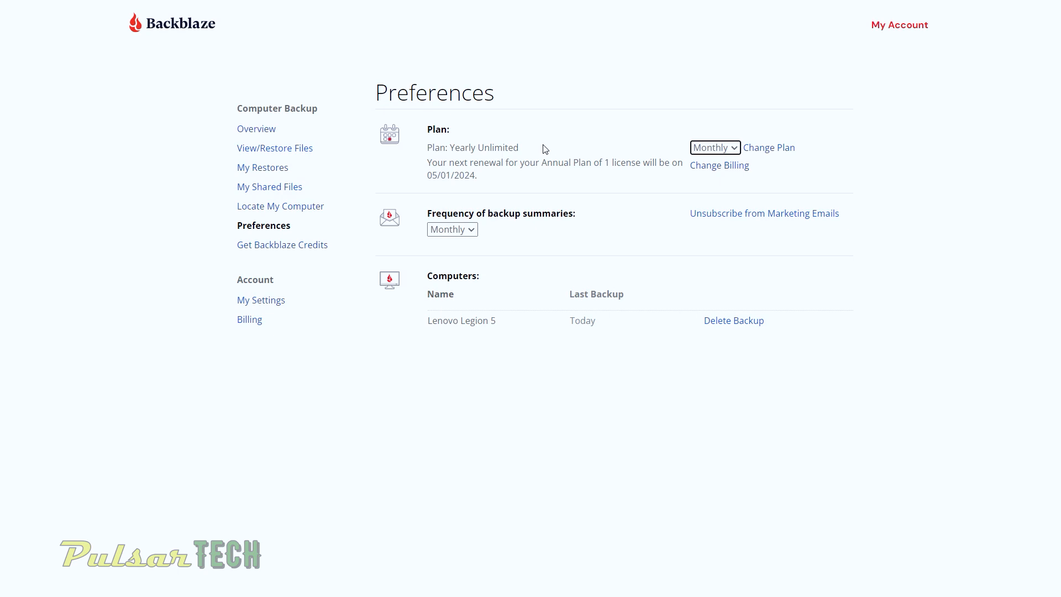
pyautogui.click(719, 165)
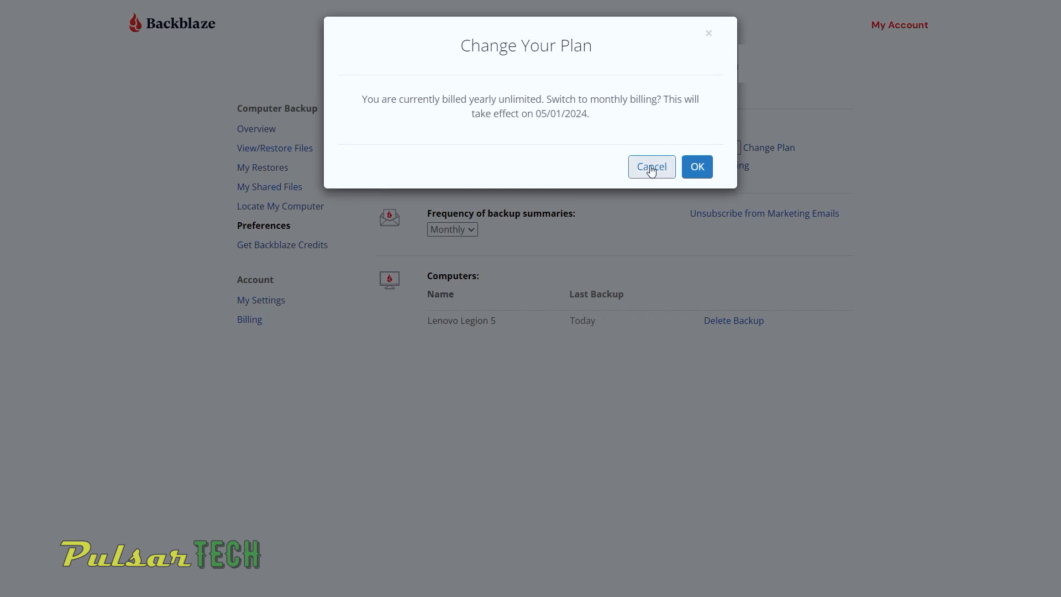
pyautogui.click(650, 167)
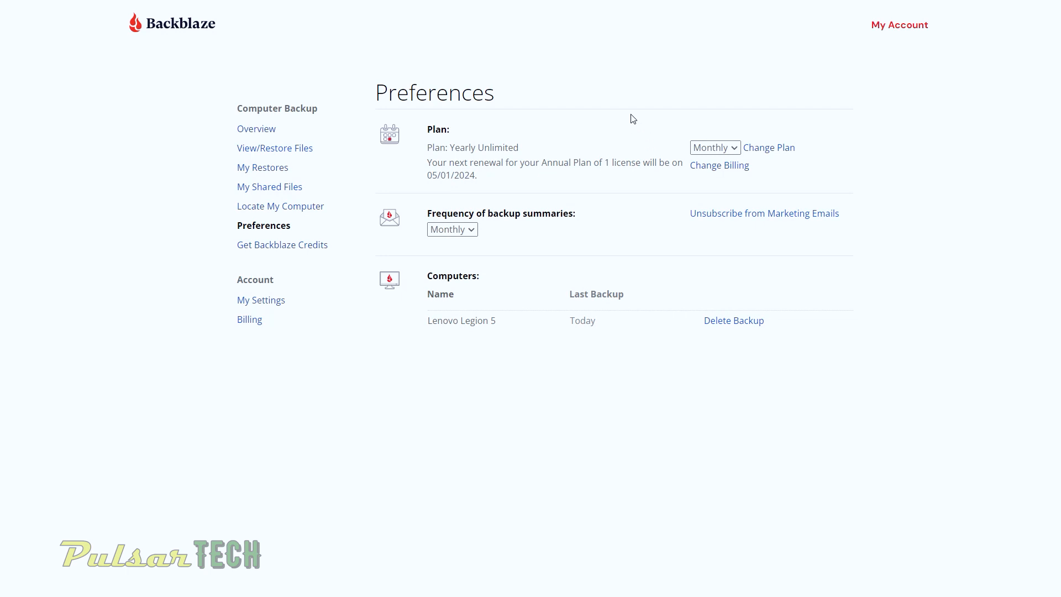
pyautogui.moveTo(629, 124)
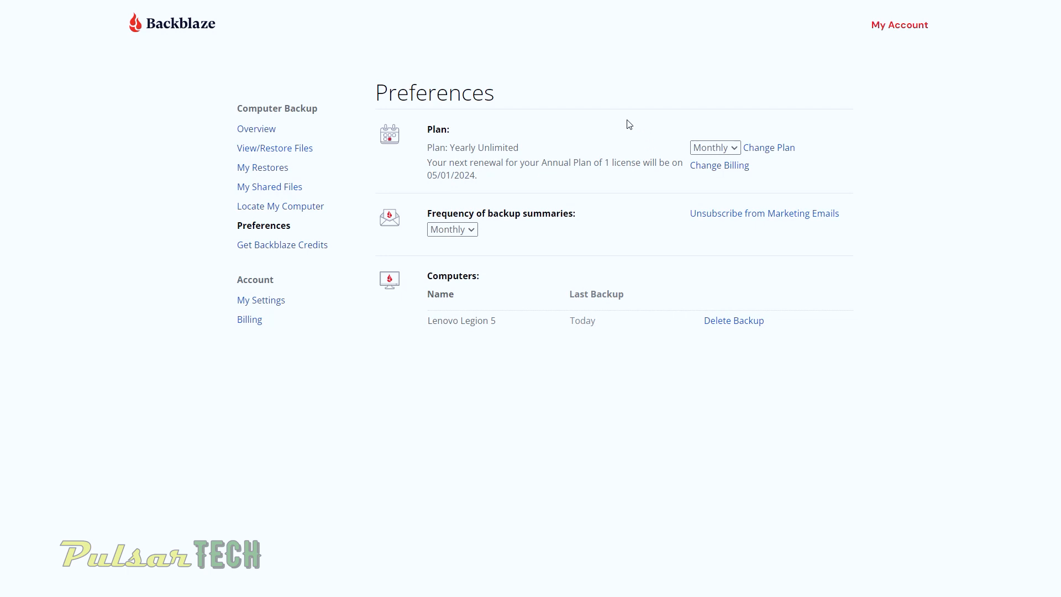
pyautogui.moveTo(670, 202)
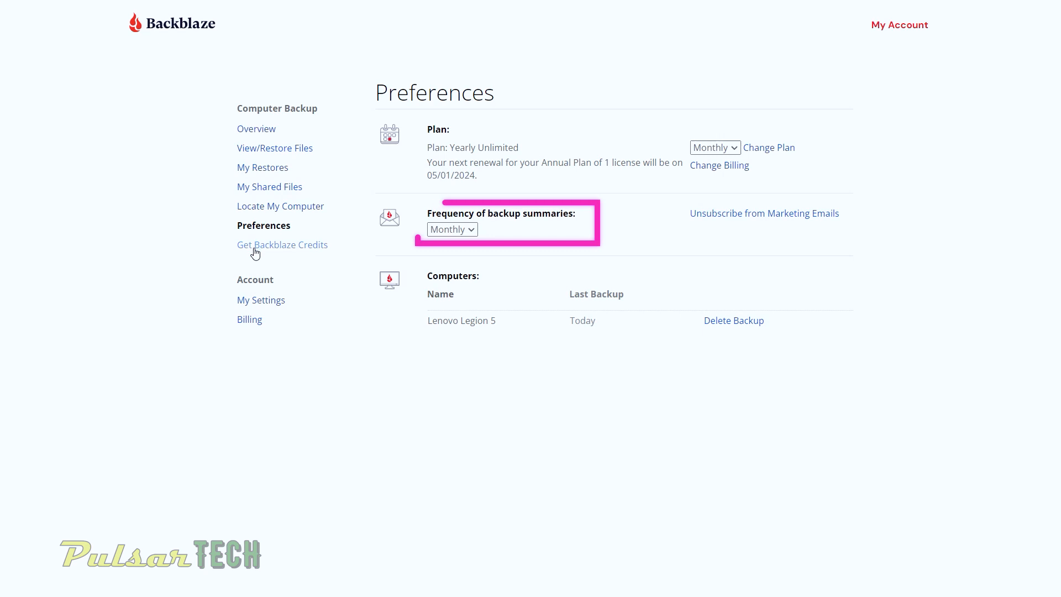
# View the Get Free Backblaze Credits referral page, then move on to My Settings
pyautogui.click(282, 244)
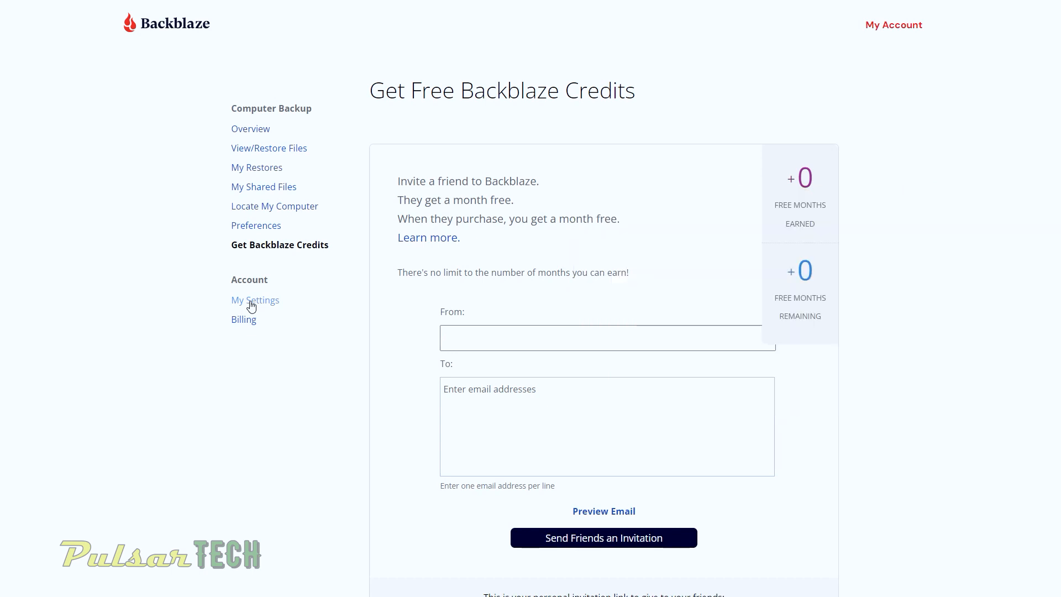
pyautogui.click(256, 300)
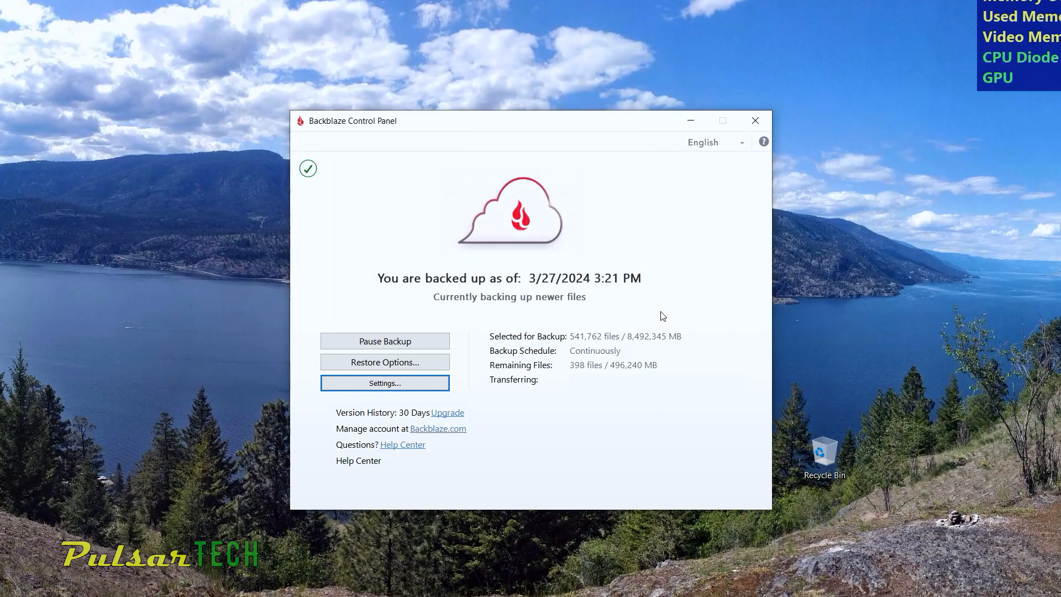
# Expand the Control Panel's language dropdown showing English as current
pyautogui.click(741, 143)
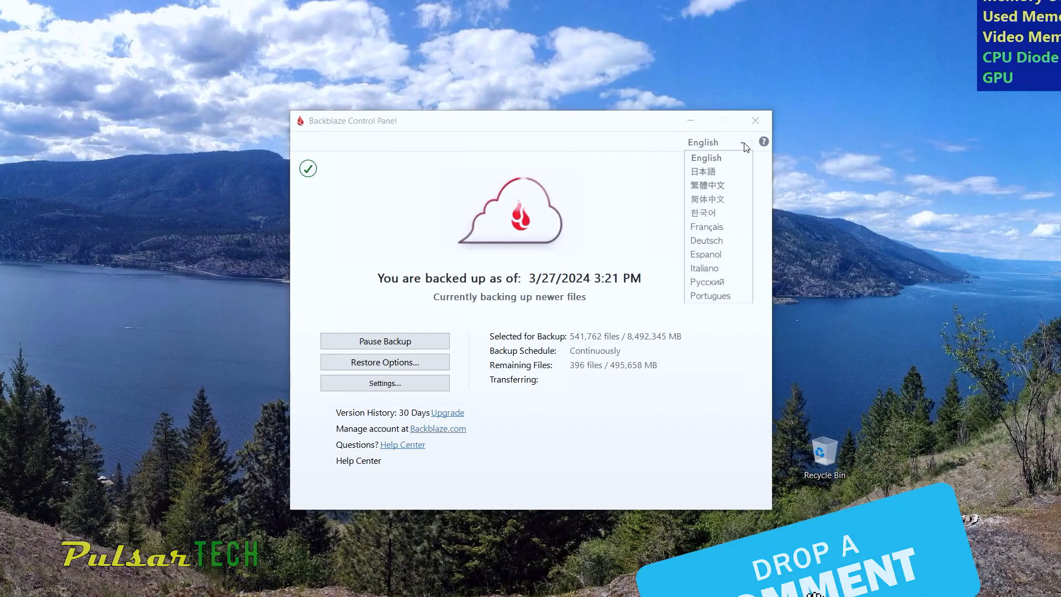